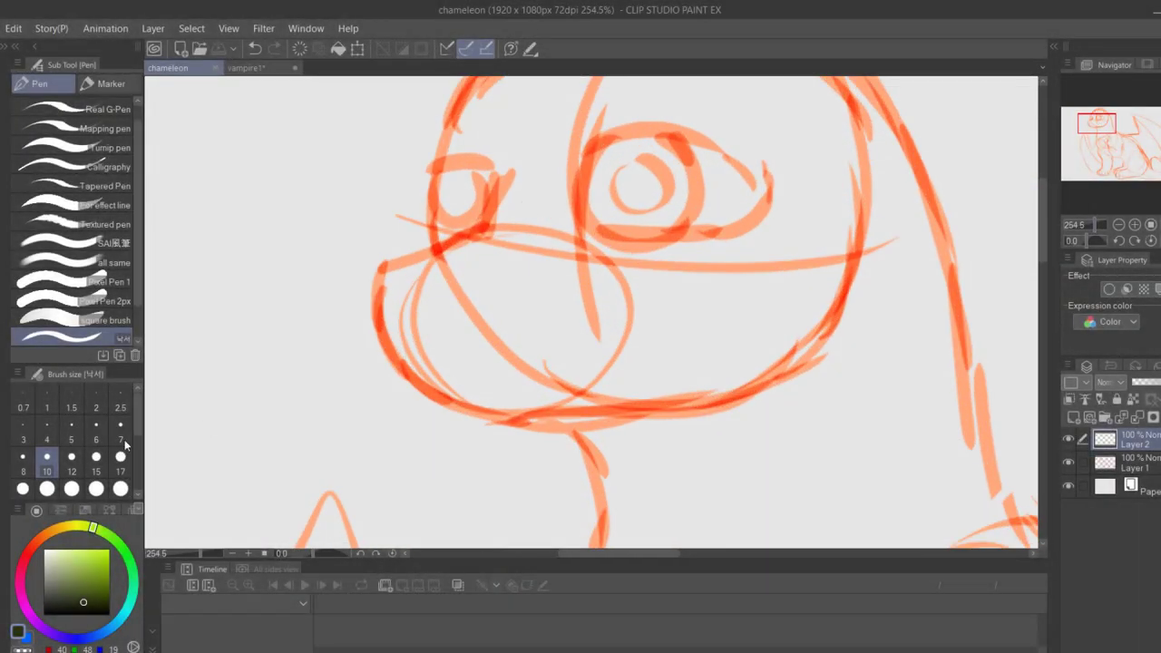
# Trace the snout outline, head curve, back-of-head horns and nostril, glancing at the vampire1 reference
pyautogui.moveTo(494, 186); pyautogui.dragTo(444, 404)
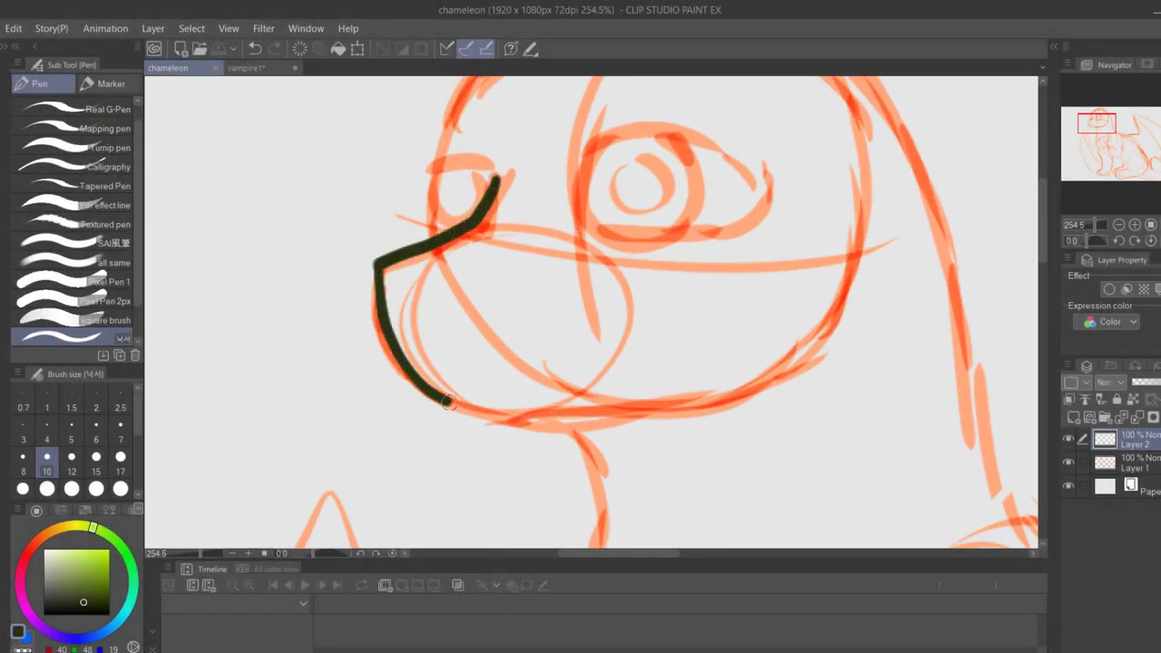
pyautogui.click(248, 68)
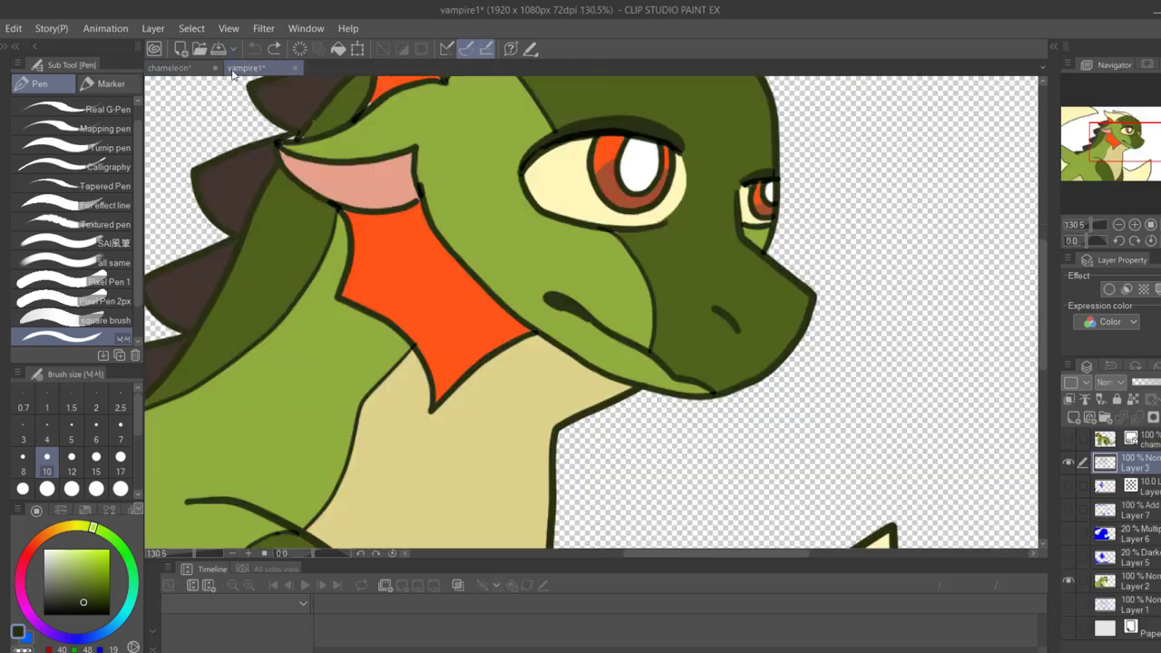
pyautogui.click(177, 68)
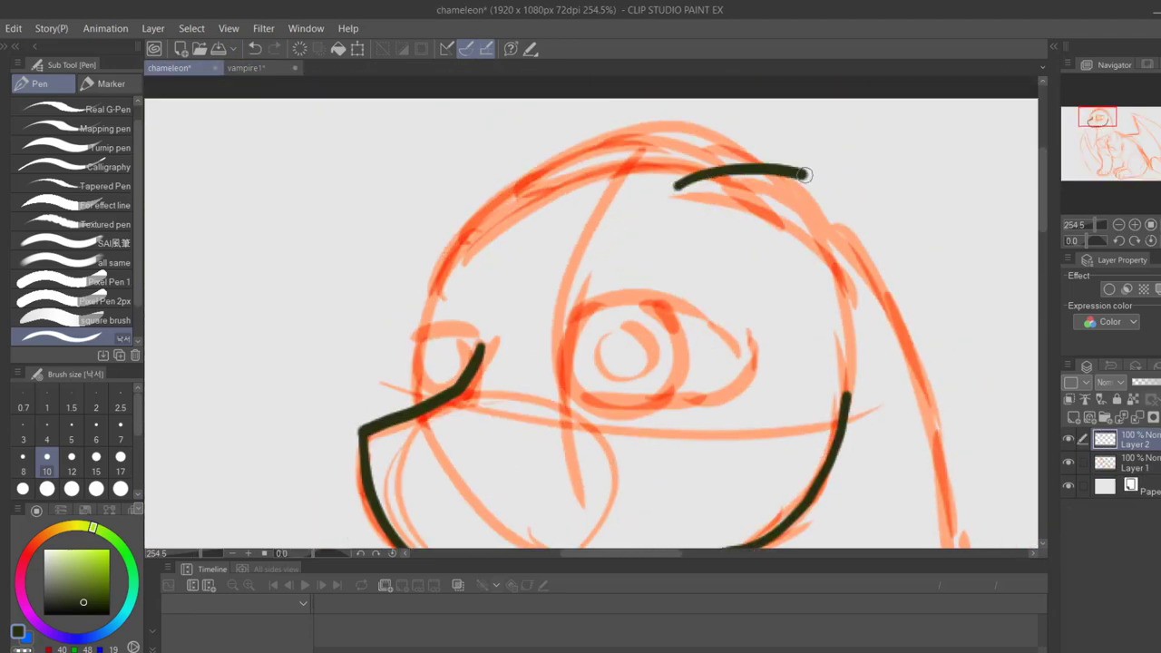
pyautogui.moveTo(803, 174); pyautogui.dragTo(848, 442)
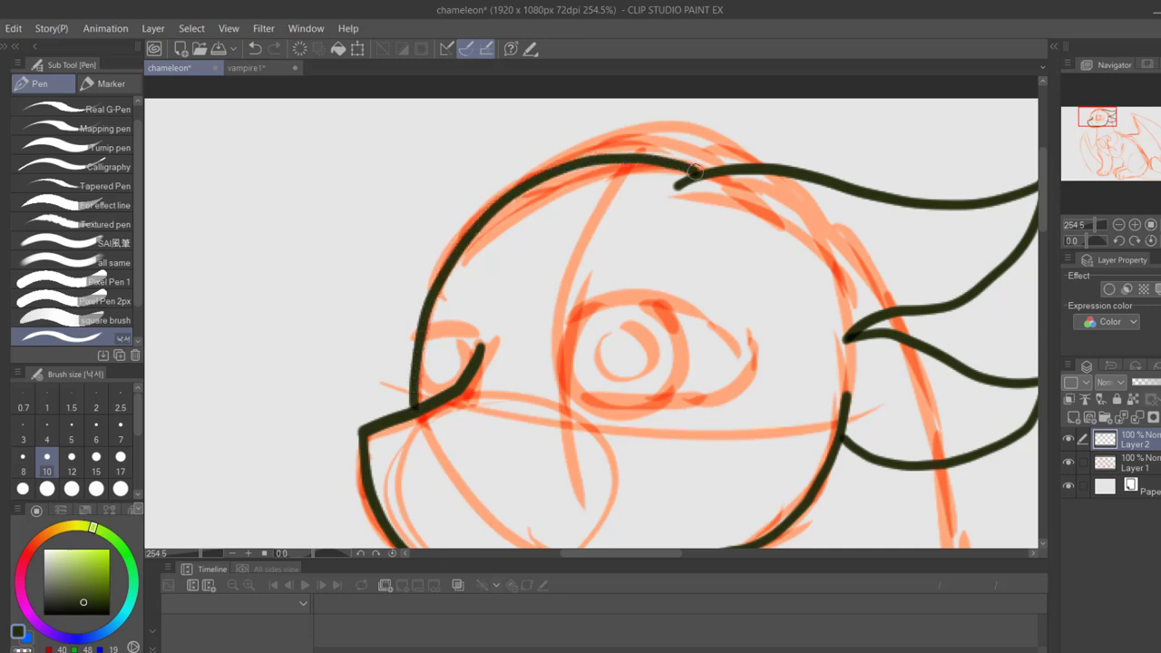
pyautogui.moveTo(690, 172); pyautogui.dragTo(911, 115)
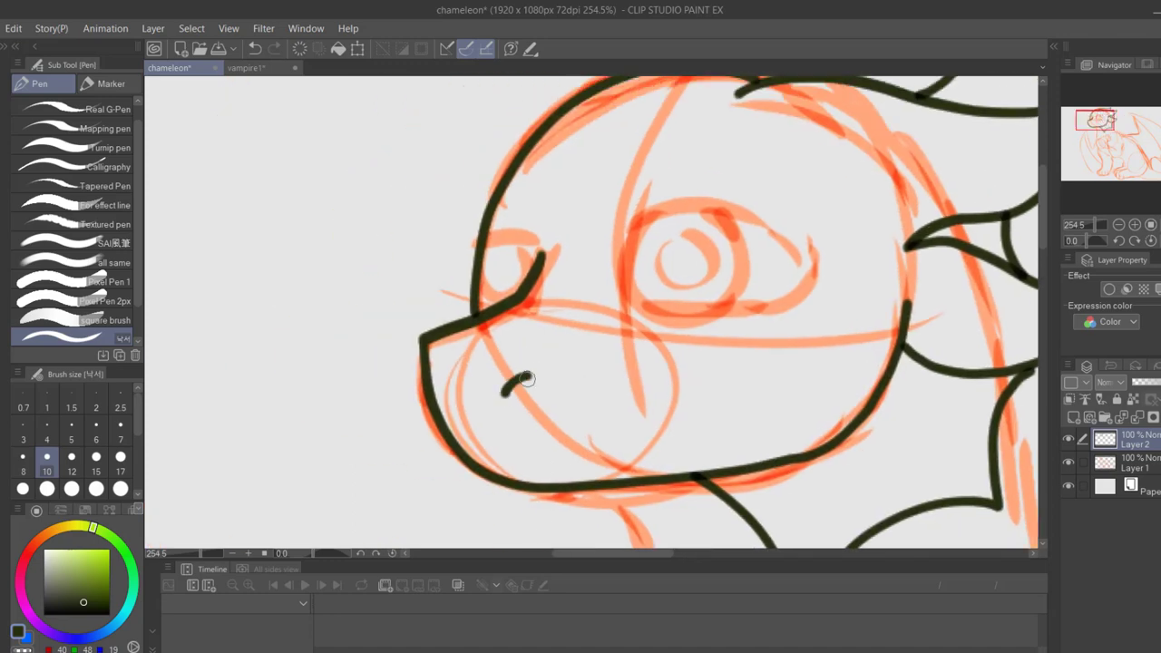
pyautogui.moveTo(508, 390); pyautogui.dragTo(617, 444)
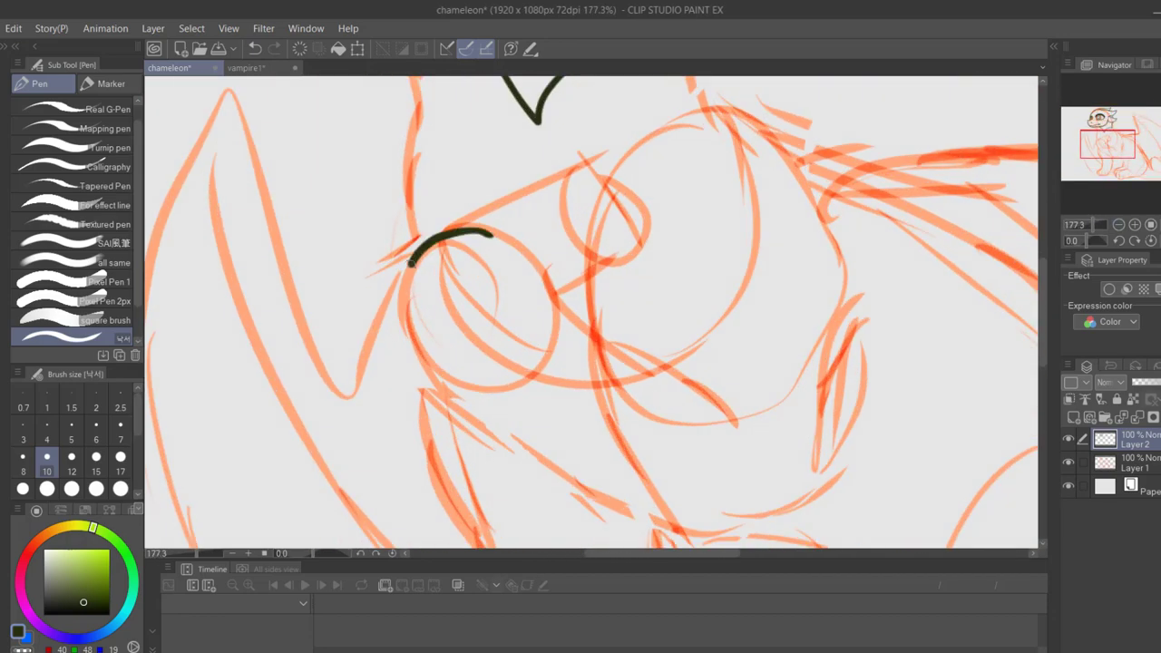
# Ink the cheek, lower jaw, mouth line and hind leg outline on Layer 2
pyautogui.moveTo(408, 263); pyautogui.dragTo(839, 318)
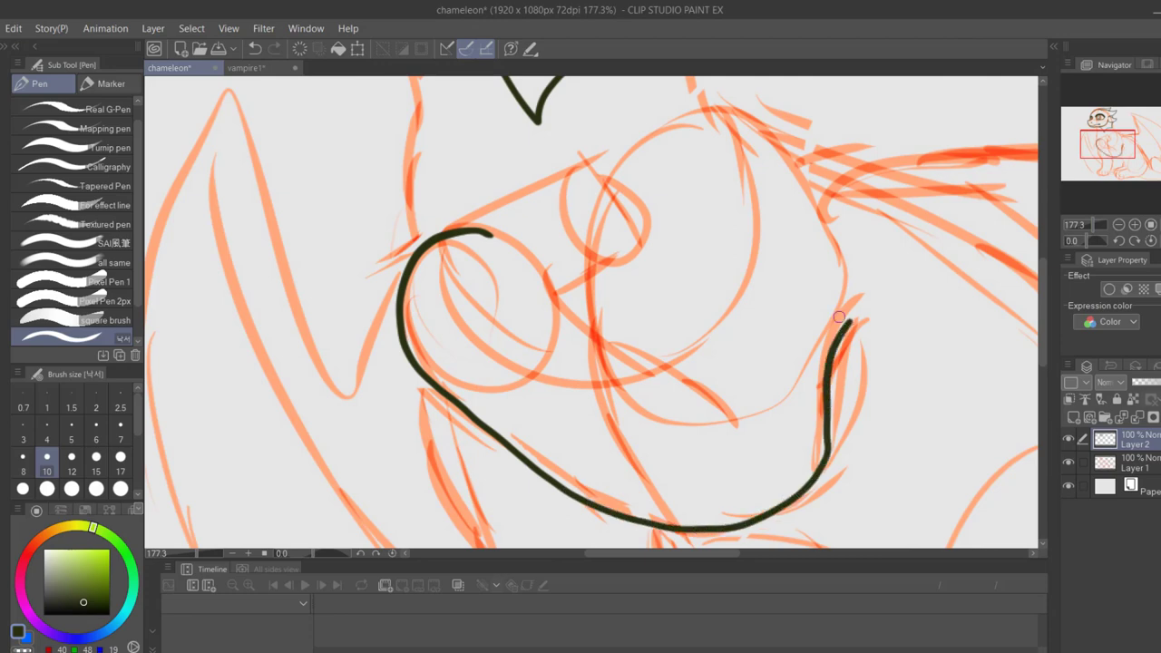
pyautogui.moveTo(653, 136); pyautogui.dragTo(735, 426)
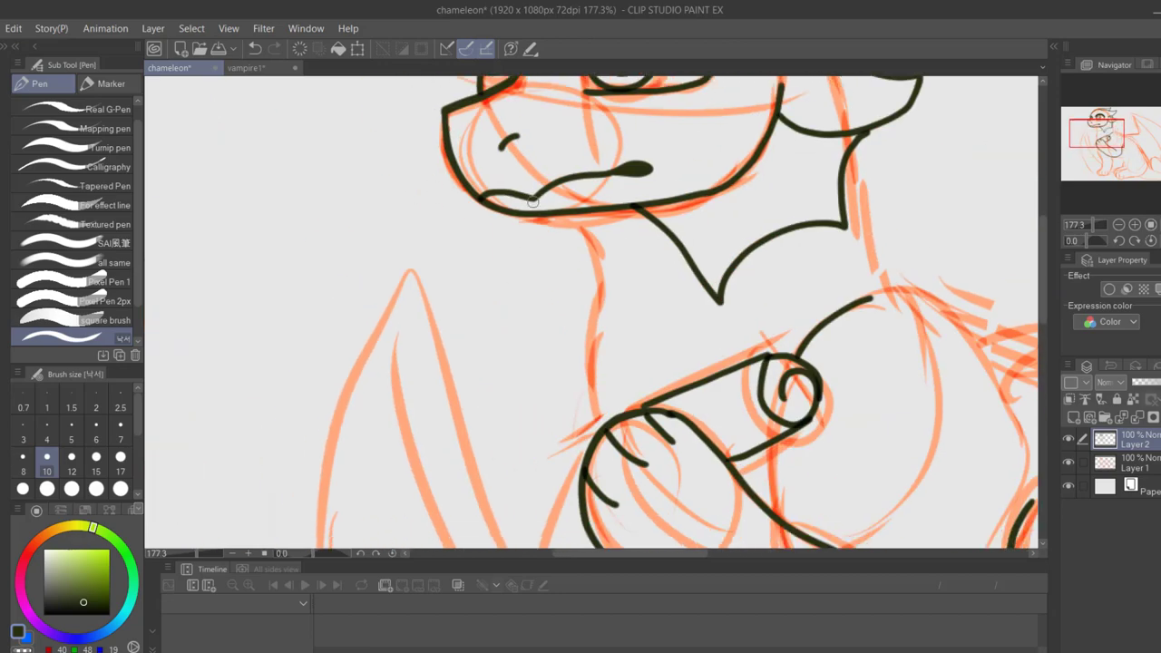
pyautogui.moveTo(544, 209); pyautogui.dragTo(590, 336)
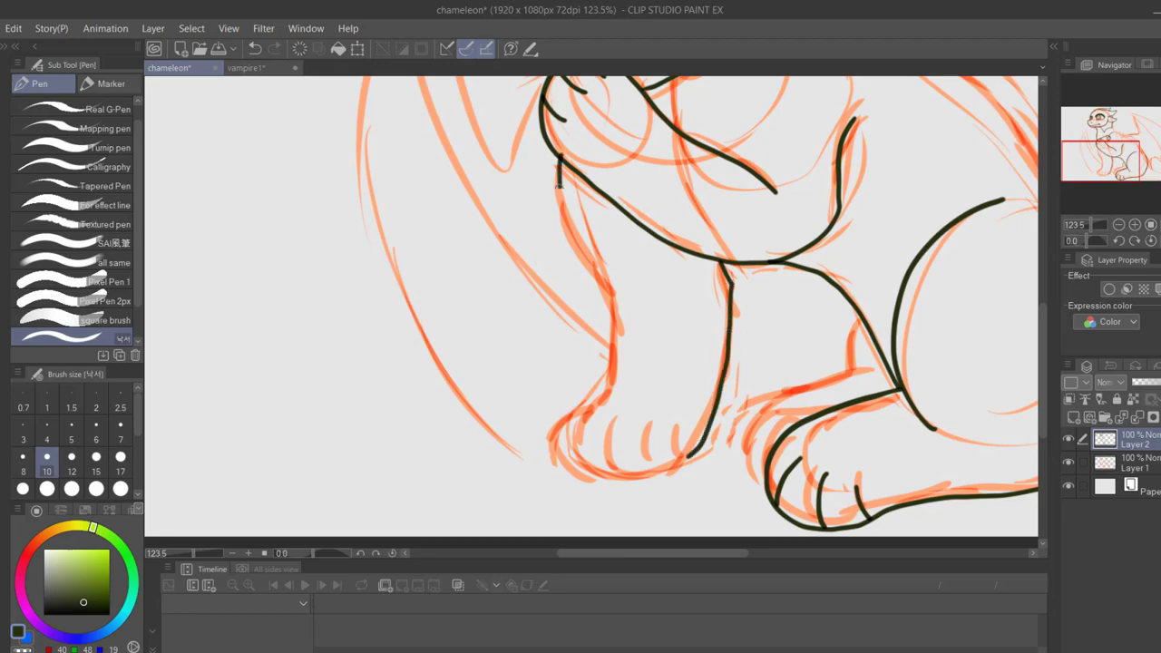
pyautogui.moveTo(562, 182); pyautogui.dragTo(599, 463)
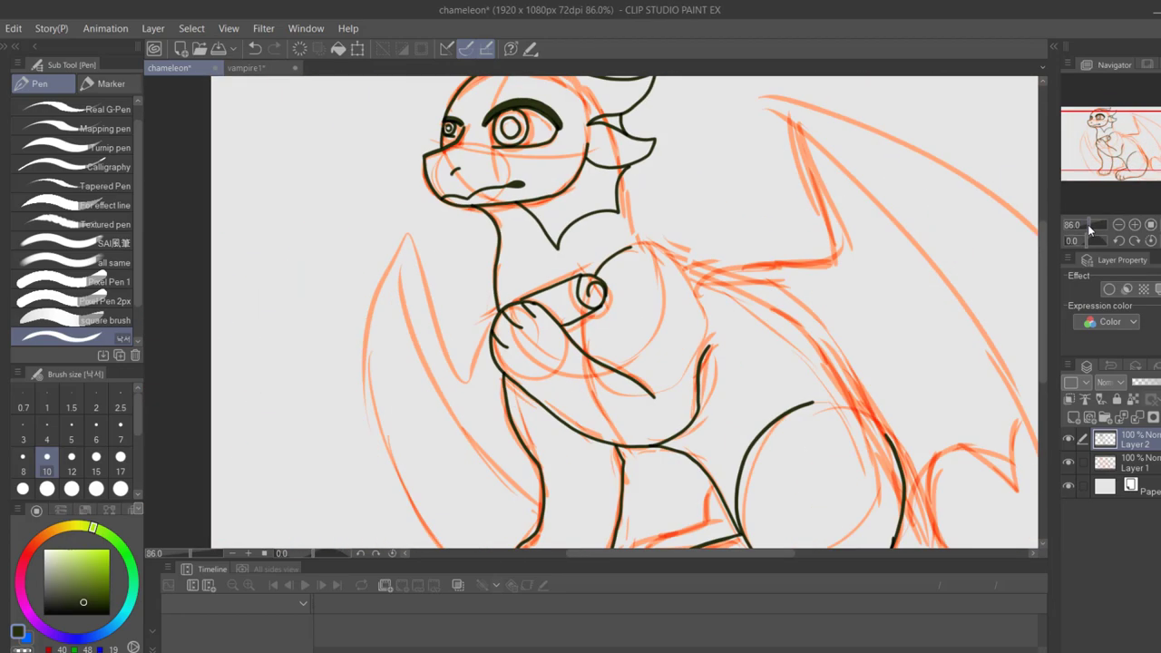
# Ink the wing, haunch and paws, then hide the orange sketch on Layer 1
pyautogui.scroll(-3)
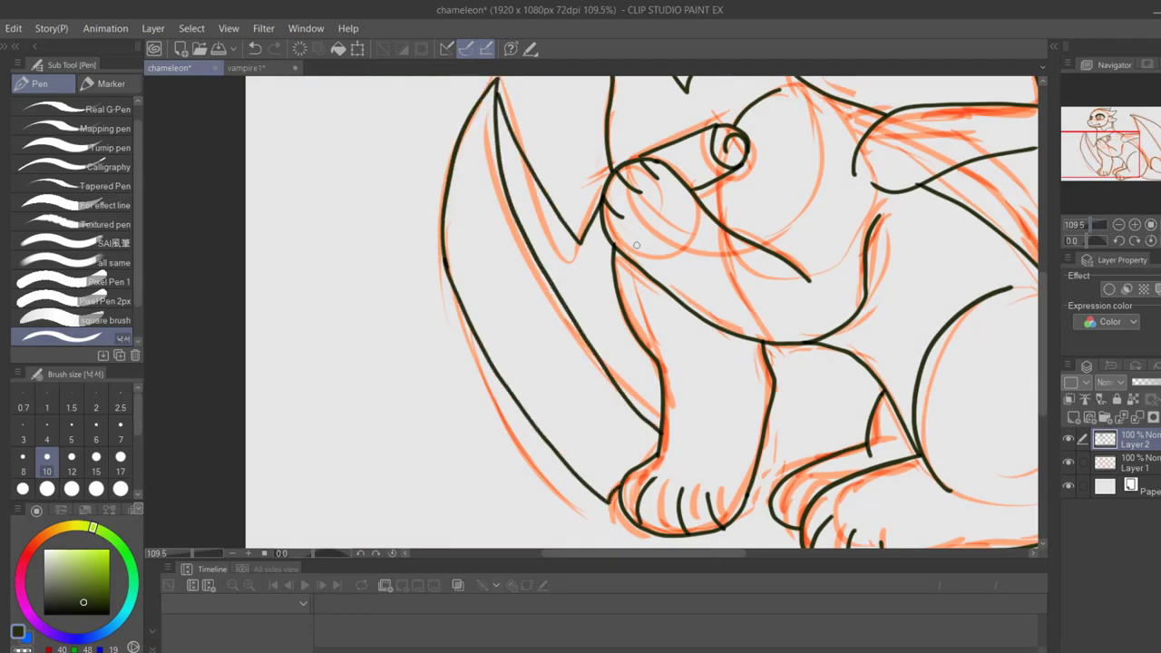
pyautogui.scroll(-3)
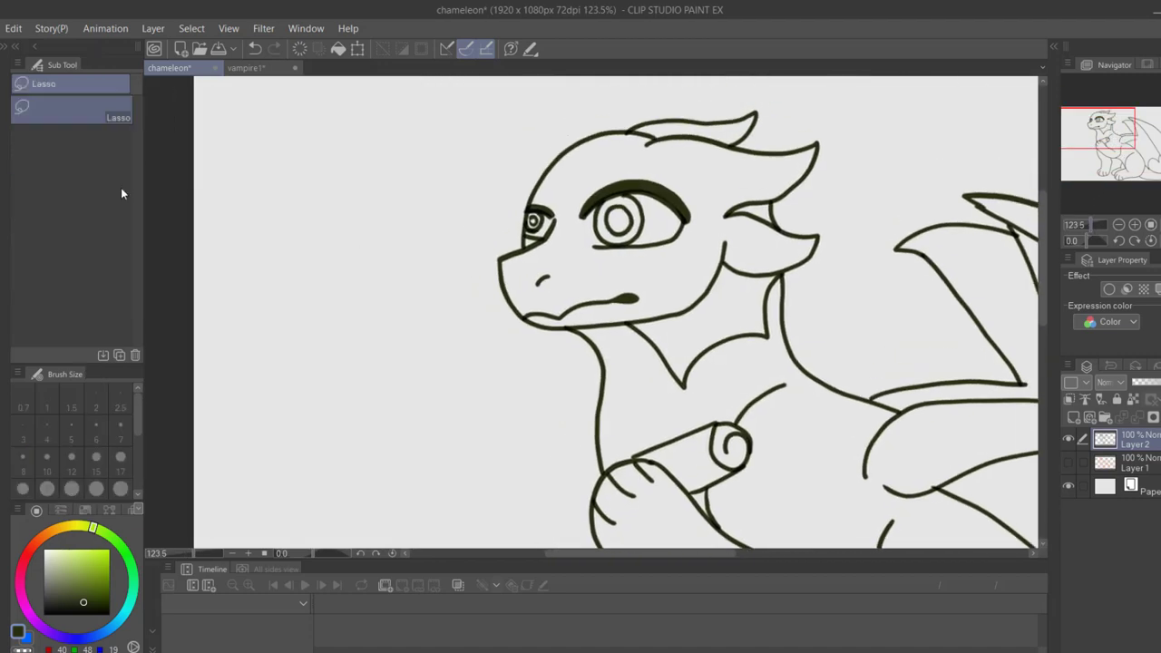
# Reinforce the jaw and neck outlines with heavier size-7 pen strokes
pyautogui.moveTo(499, 109); pyautogui.dragTo(590, 472)
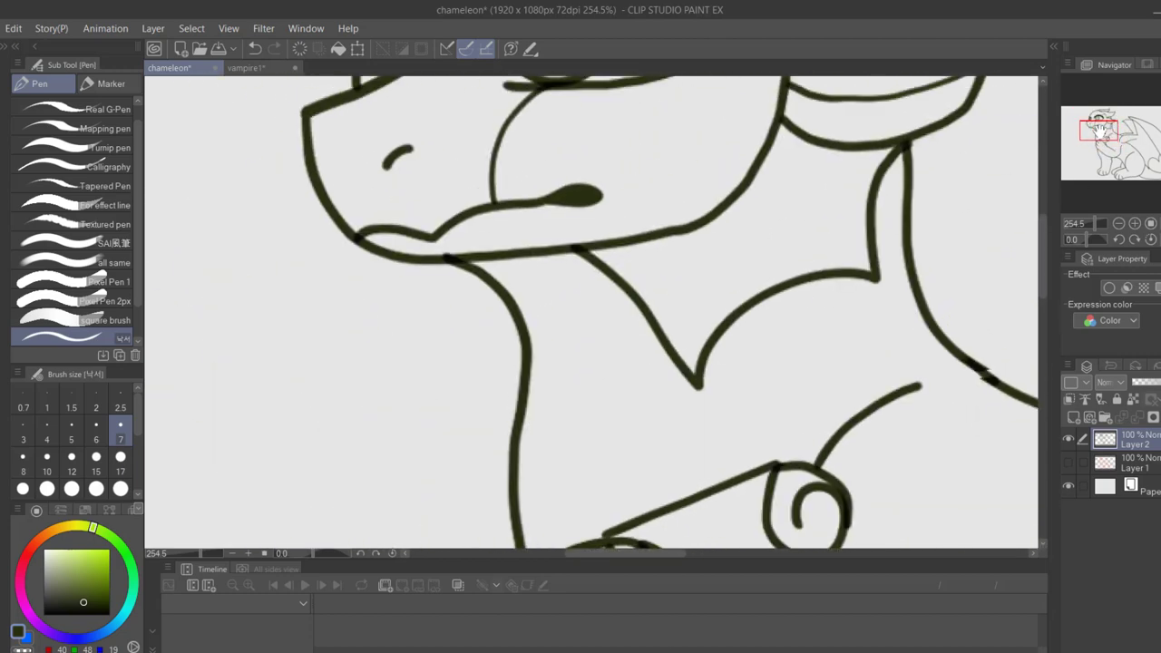
# Check the reference, then draw the spiky edge under the wing continuing along the tail
pyautogui.click(251, 68)
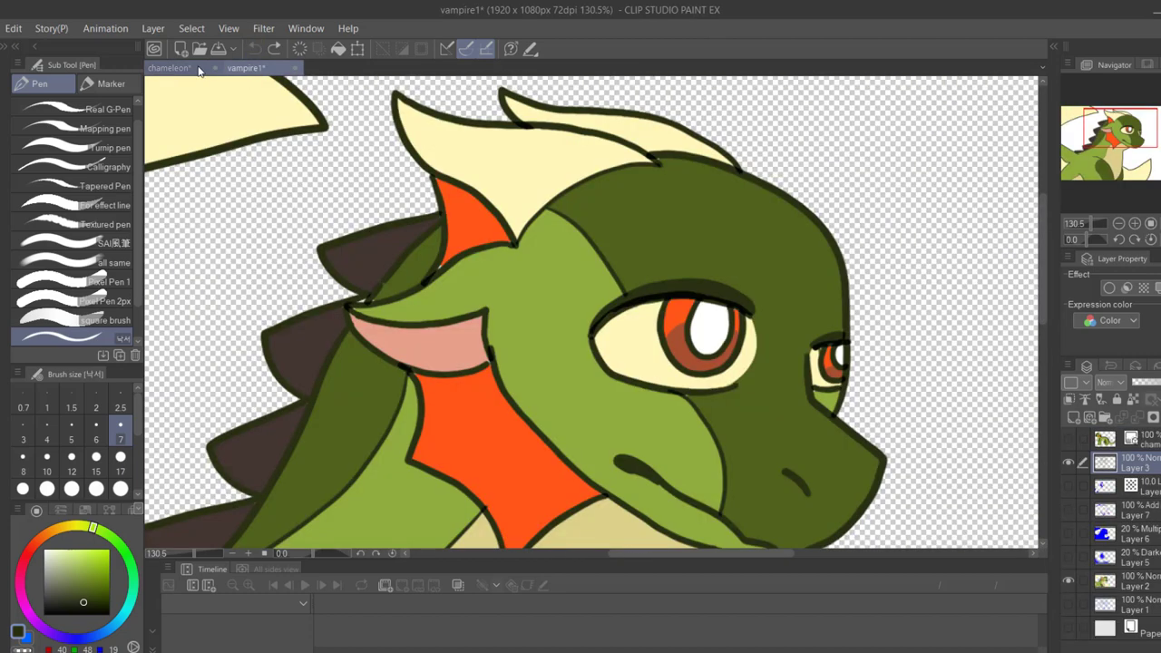
pyautogui.click(186, 68)
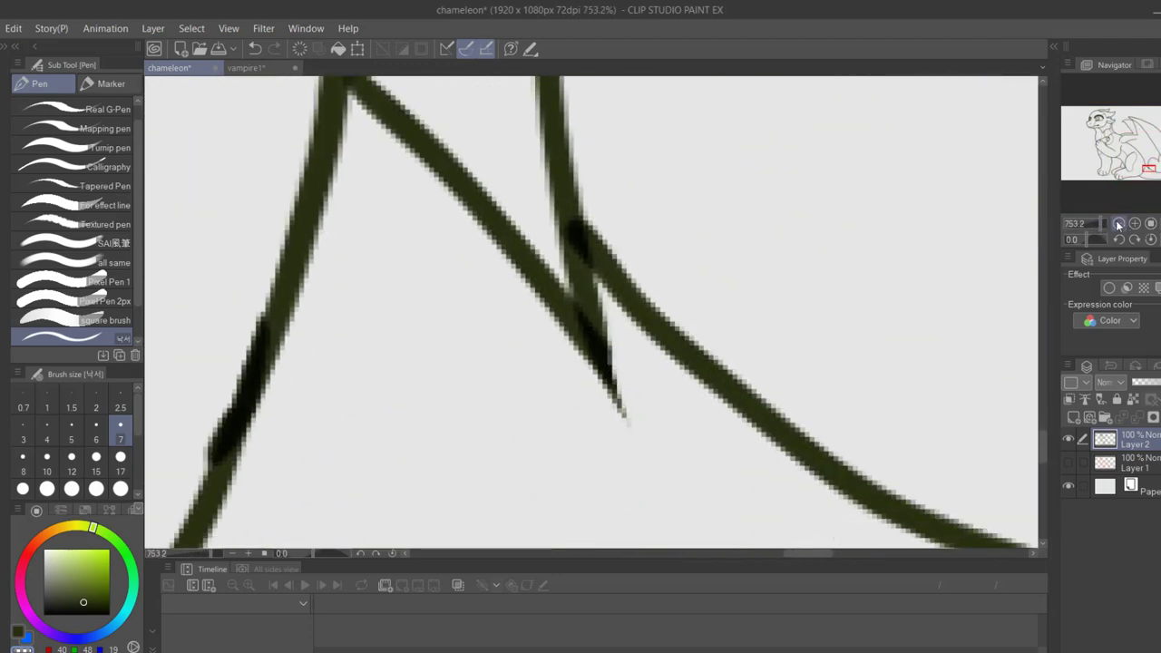
pyautogui.click(1113, 224)
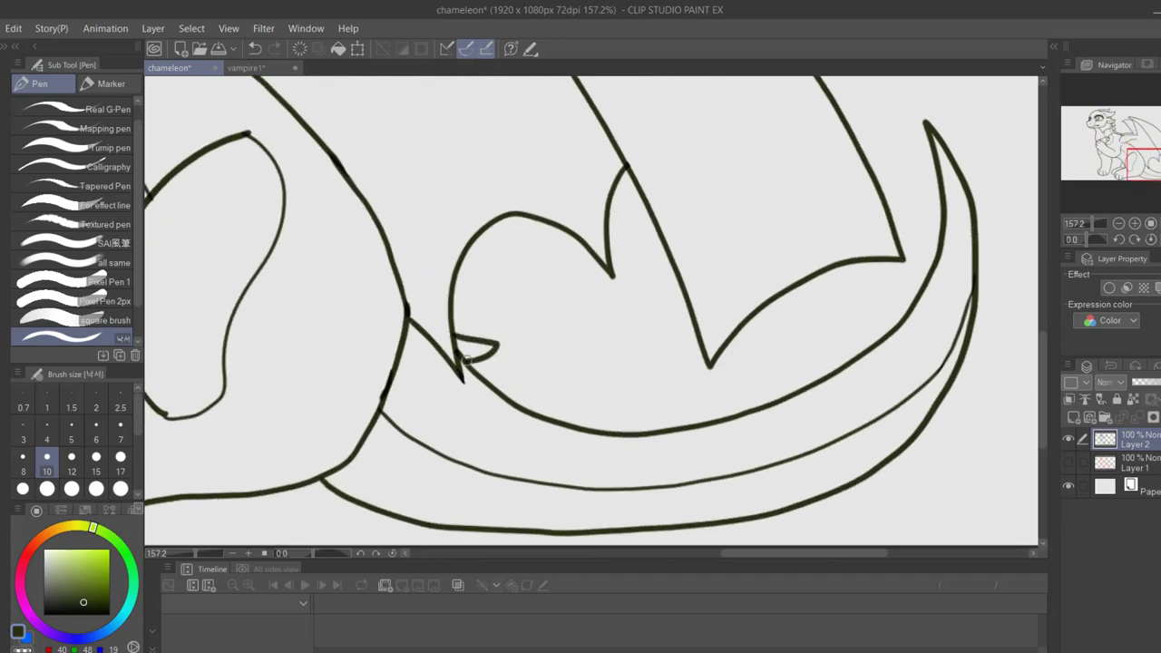
pyautogui.moveTo(462, 363); pyautogui.dragTo(644, 417)
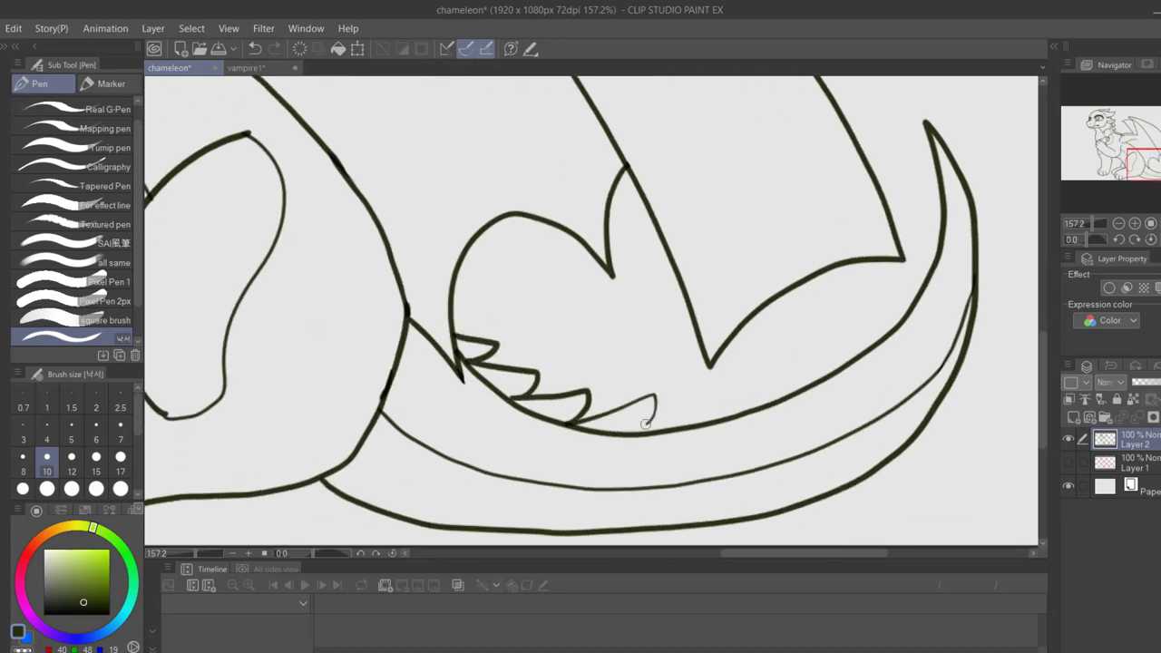
pyautogui.moveTo(635, 408); pyautogui.dragTo(789, 385)
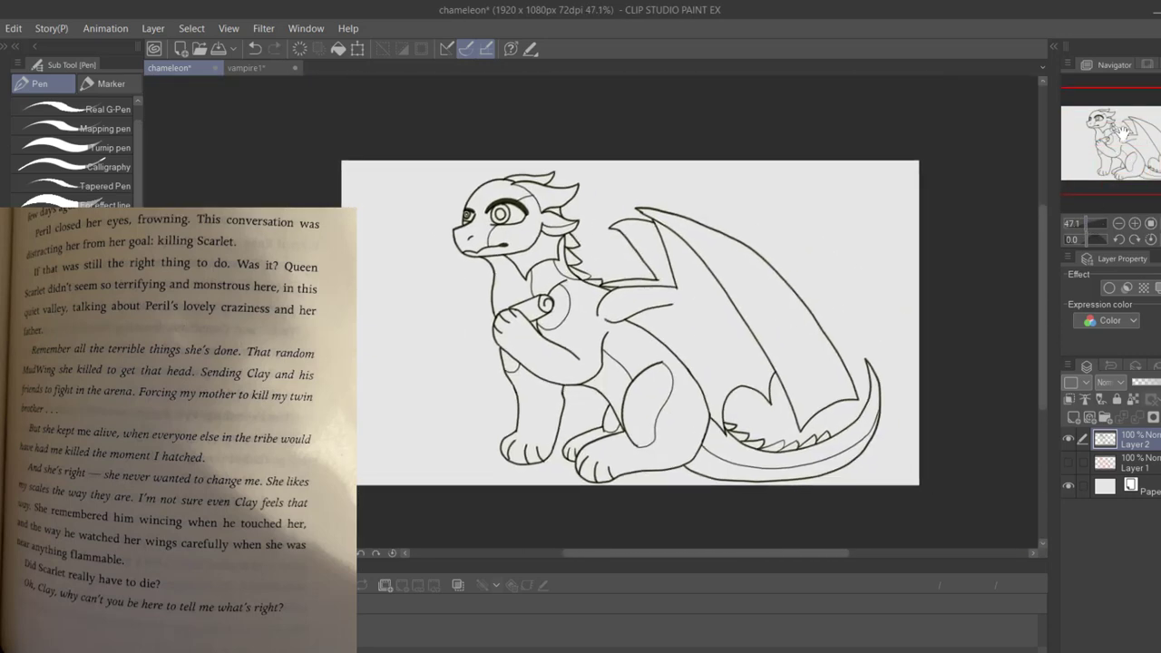
# Sample cream from the vampire1 reference and fill the chest, belly and tail underside on Layer 3
pyautogui.click(247, 68)
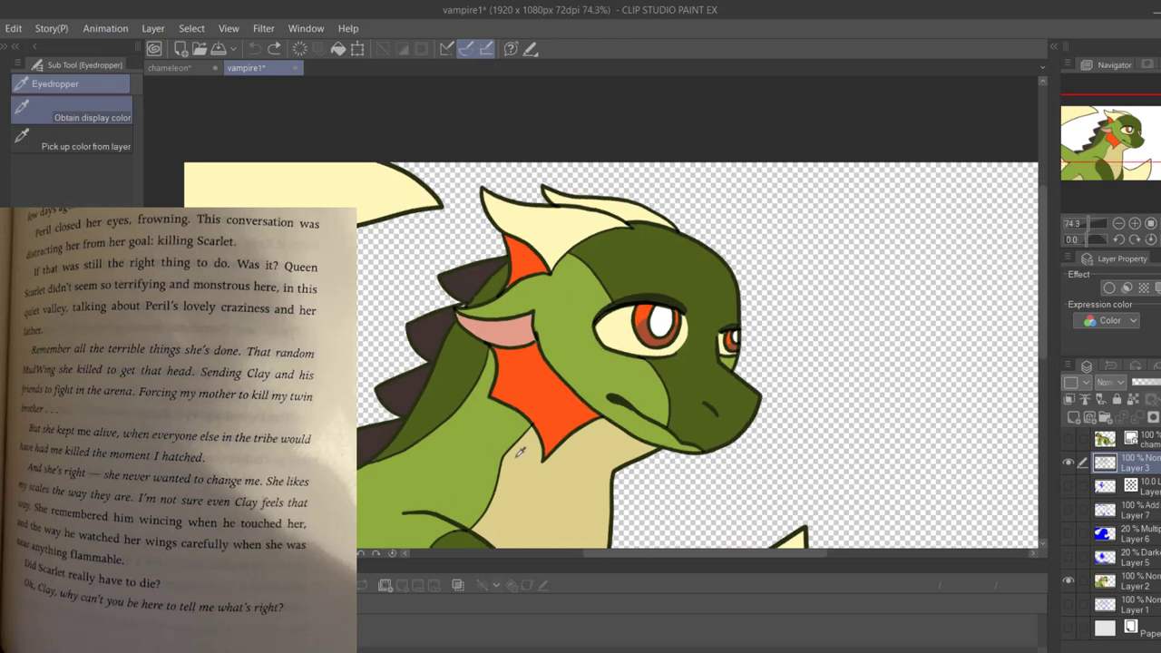
pyautogui.click(166, 68)
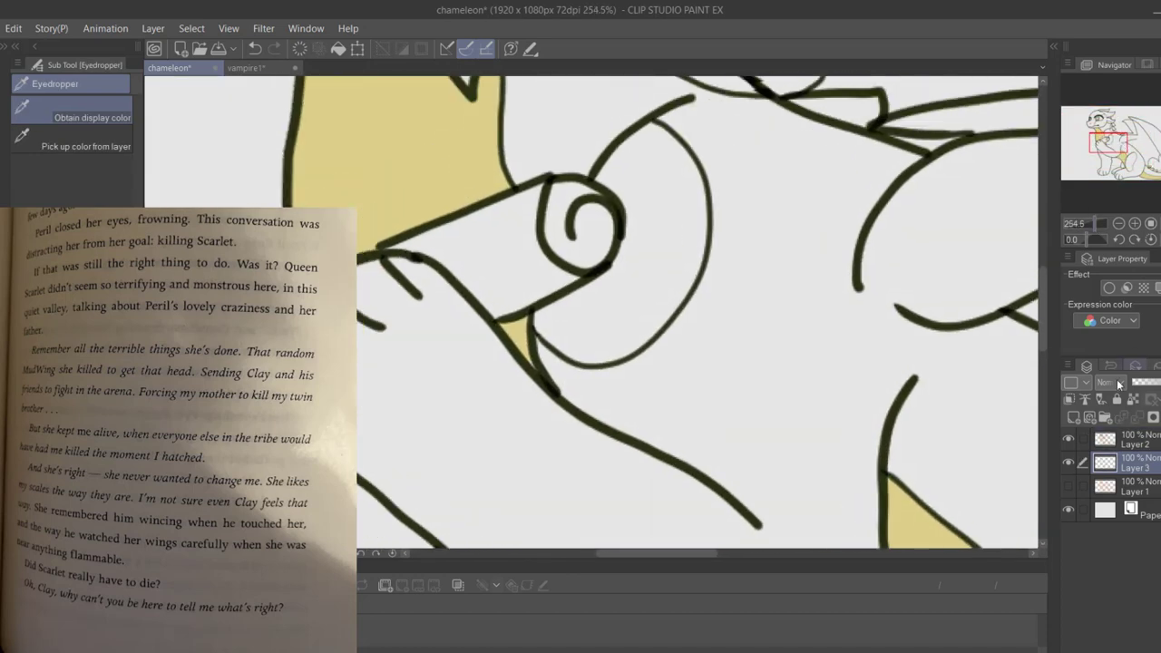
pyautogui.click(1134, 442)
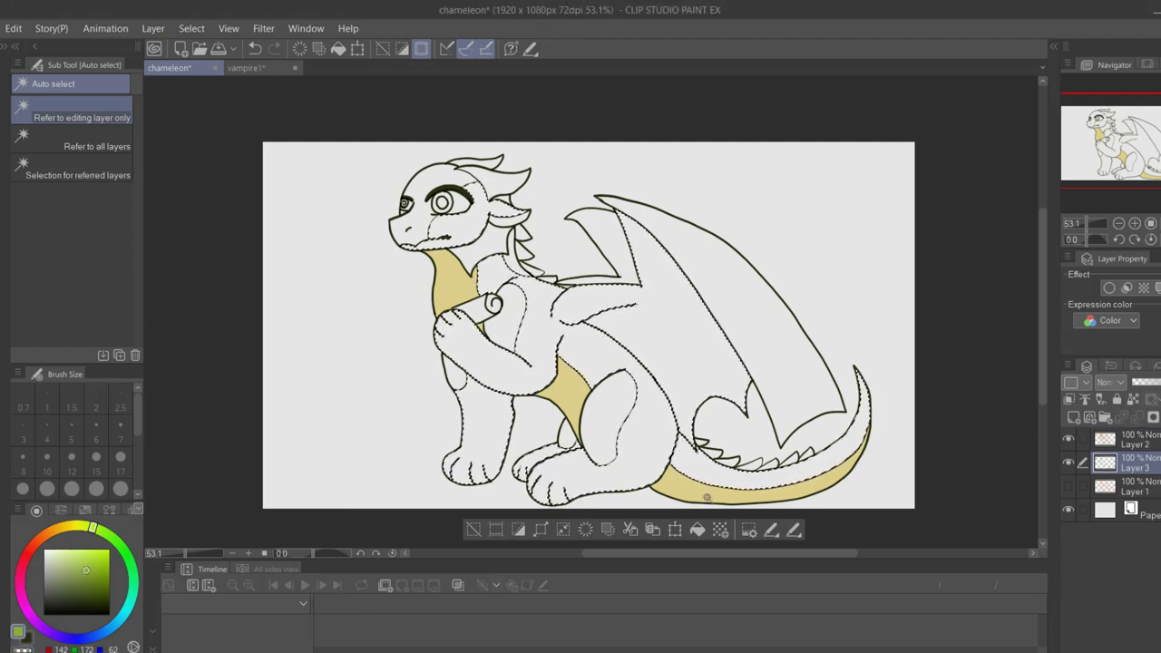
# Fill the body with two greens and the neck fin orange, eyedropping from the reference
pyautogui.click(252, 68)
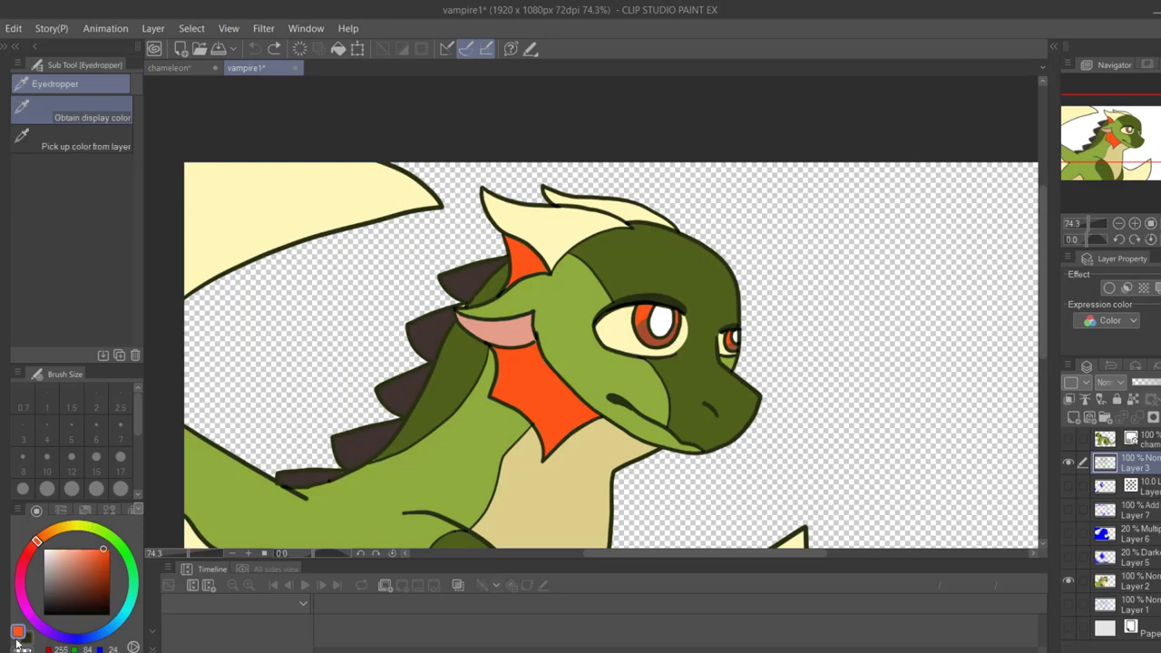
pyautogui.click(174, 69)
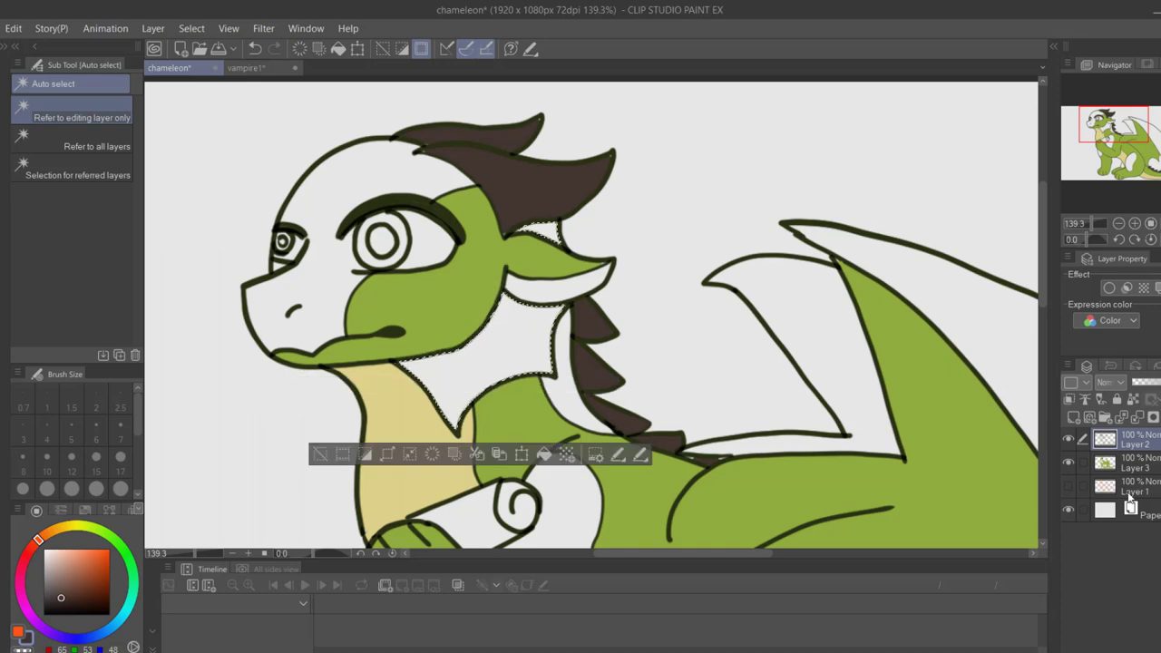
pyautogui.click(256, 68)
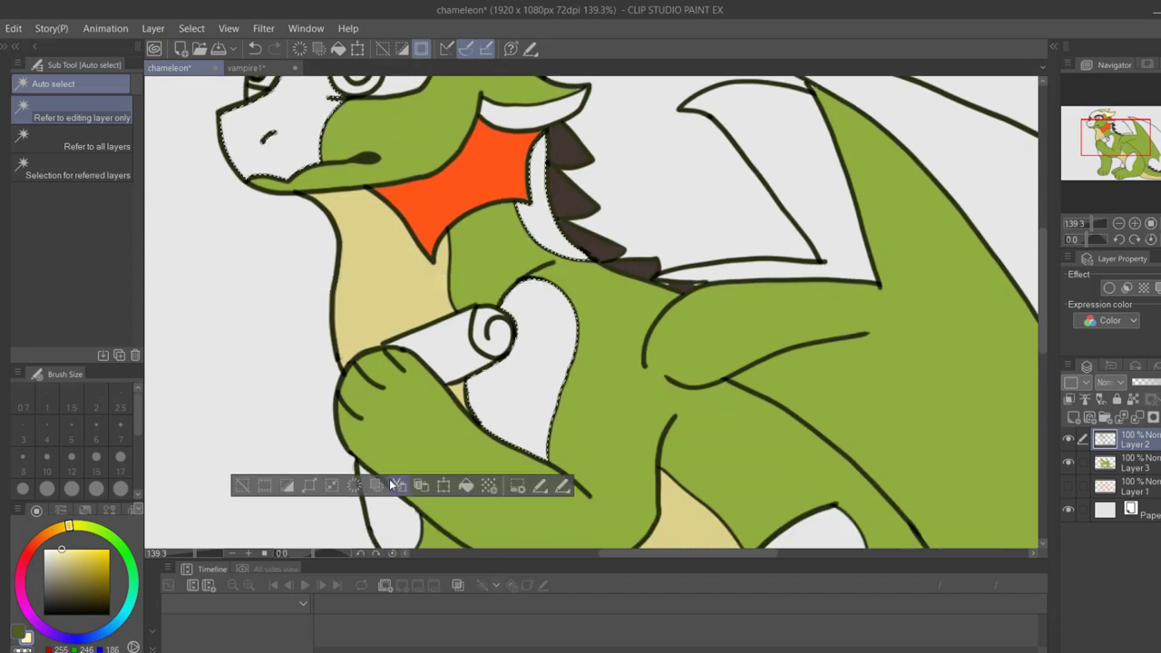
pyautogui.scroll(-3)
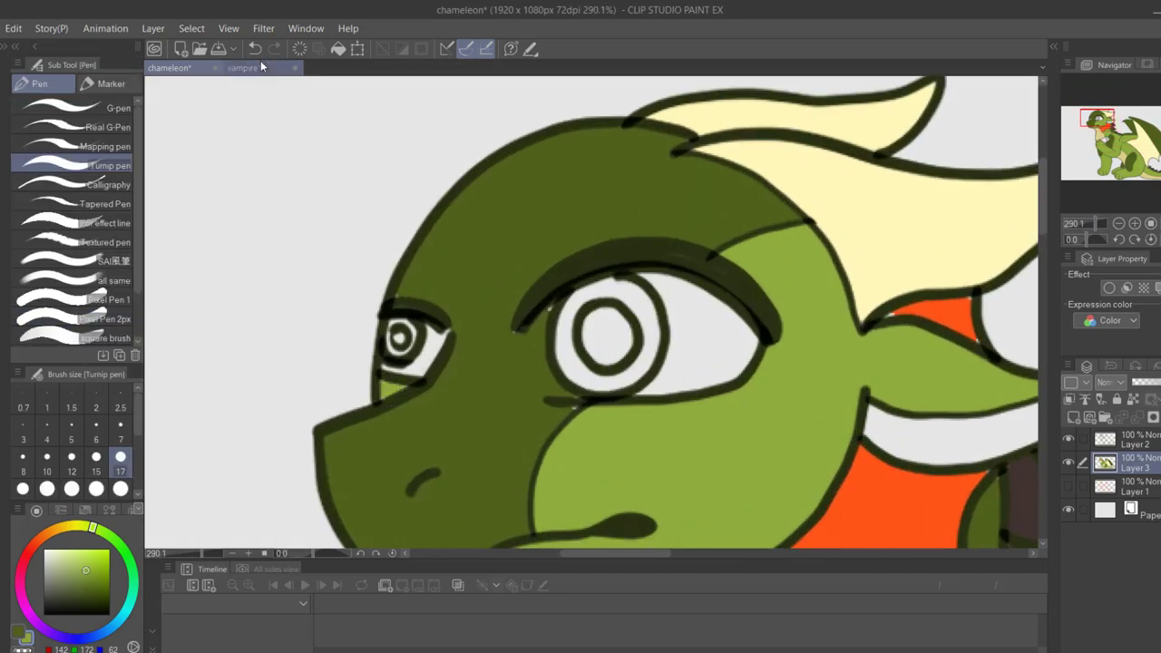
# Sample reference colours and fill the eyes, cream wing membrane and dark green spots
pyautogui.click(241, 69)
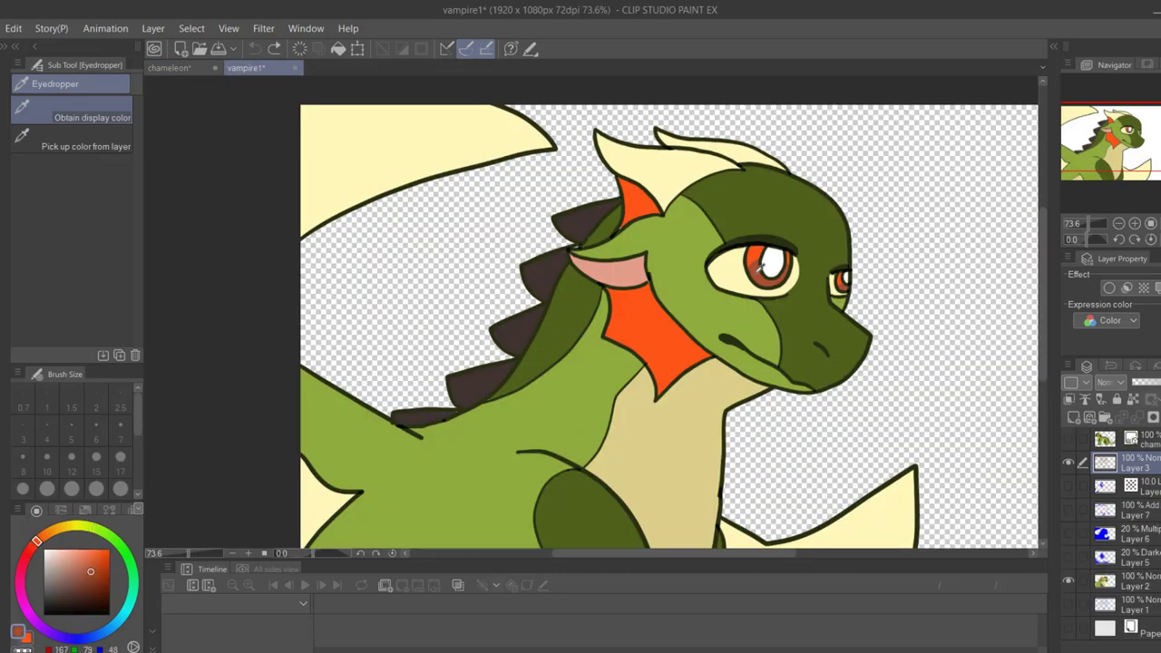
pyautogui.click(173, 69)
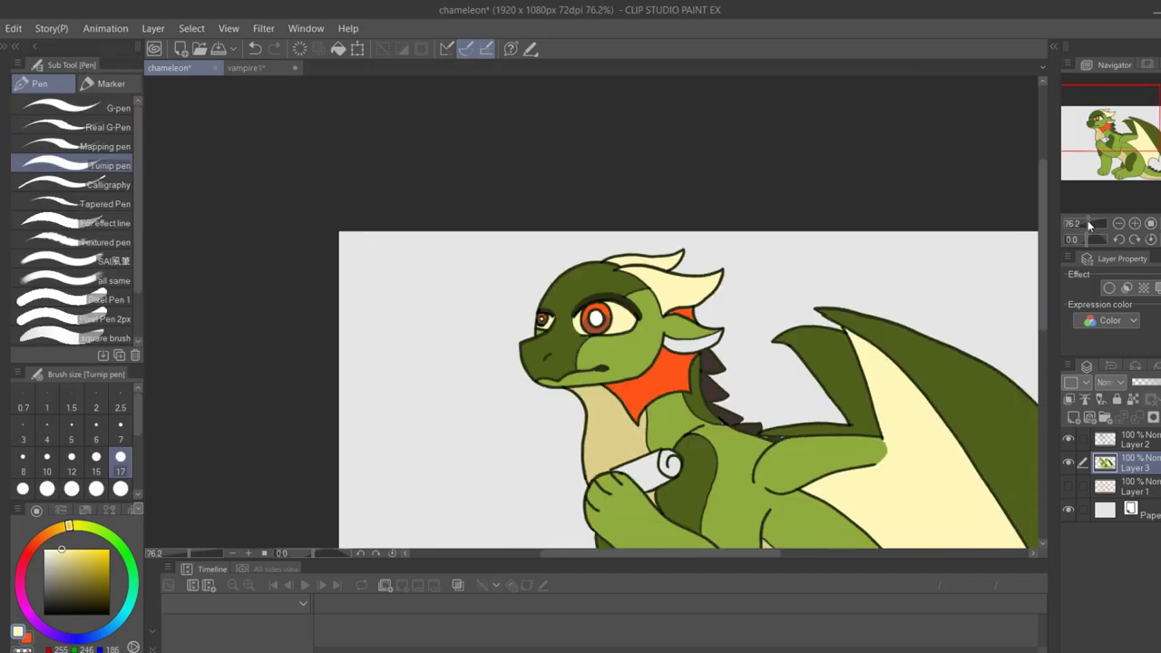
pyautogui.click(258, 69)
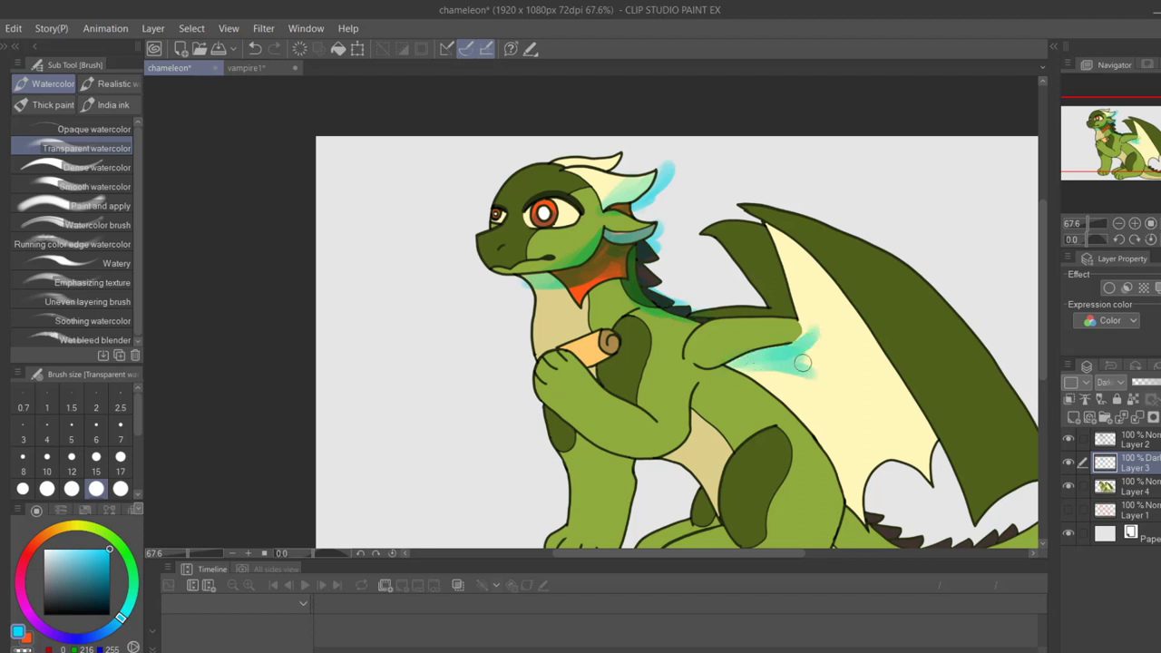
# Wash cyan watercolour over the wing base, membrane and upper wing on the Darken layer
pyautogui.moveTo(803, 363); pyautogui.dragTo(821, 410)
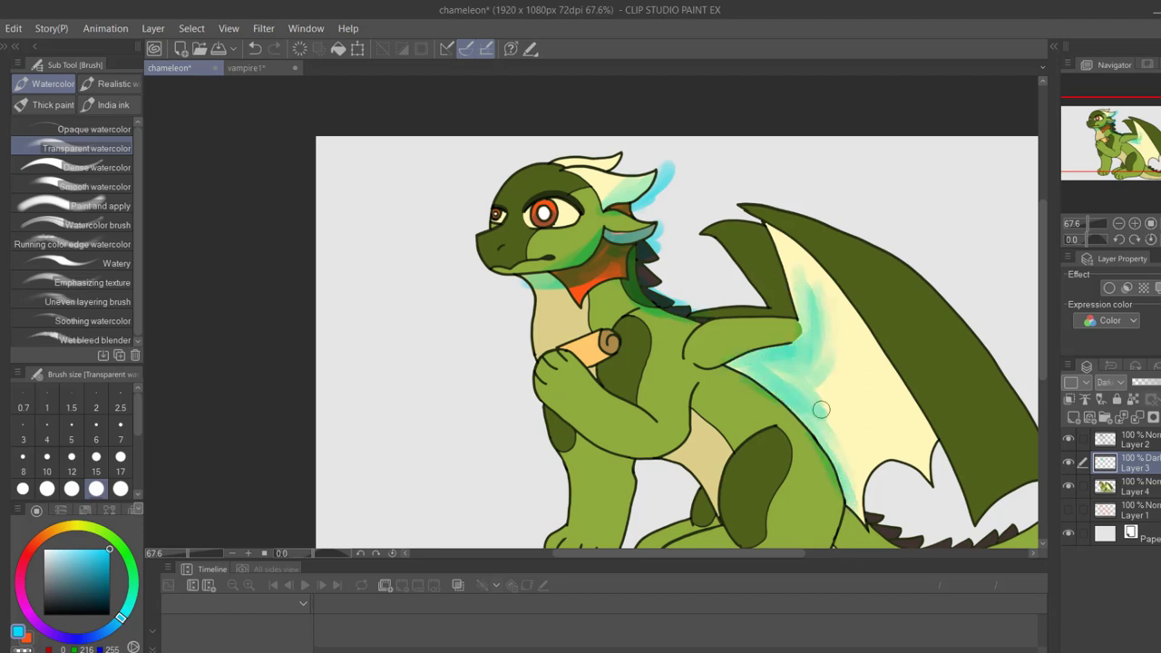
pyautogui.moveTo(821, 409); pyautogui.dragTo(998, 429)
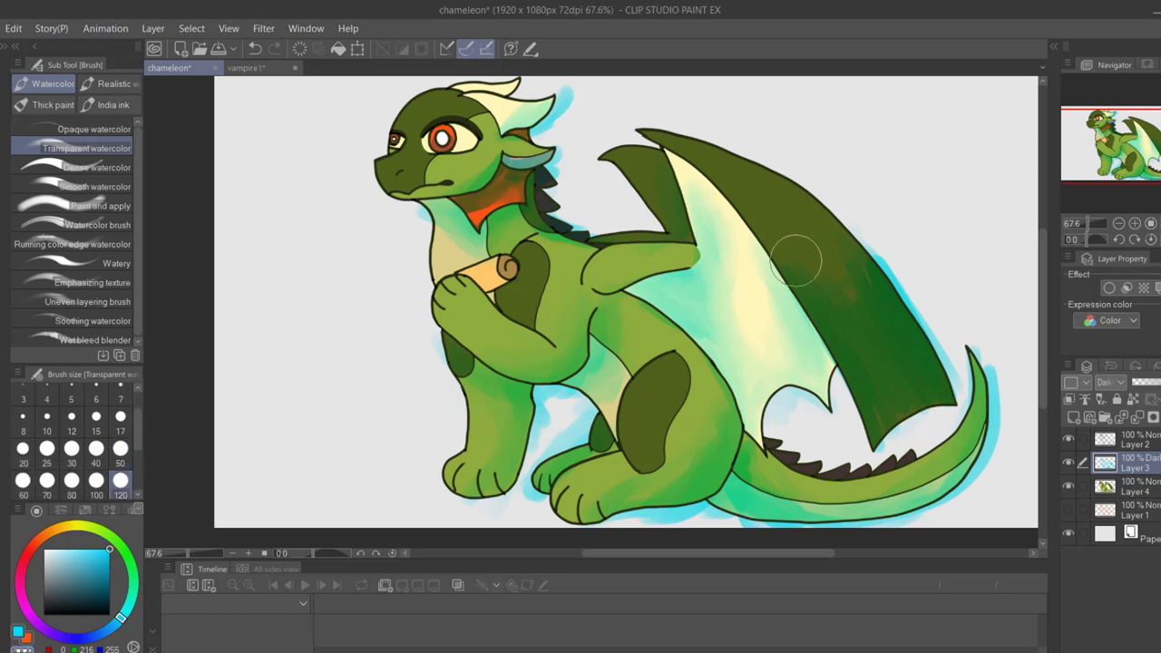
pyautogui.moveTo(798, 263); pyautogui.dragTo(944, 408)
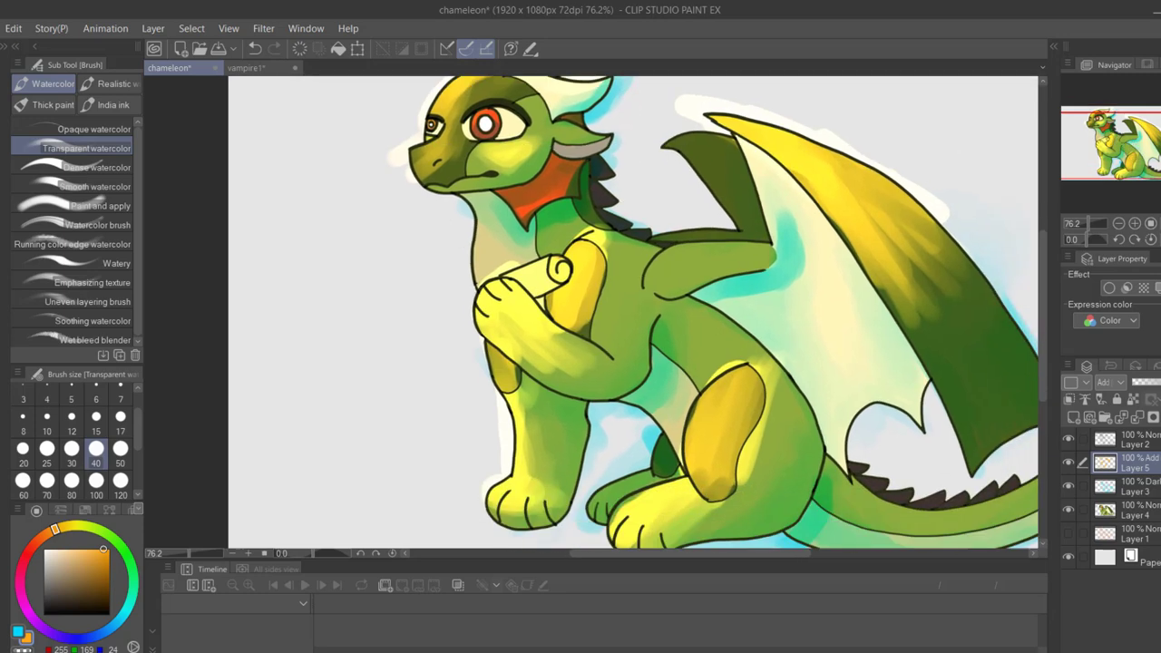
pyautogui.click(120, 455)
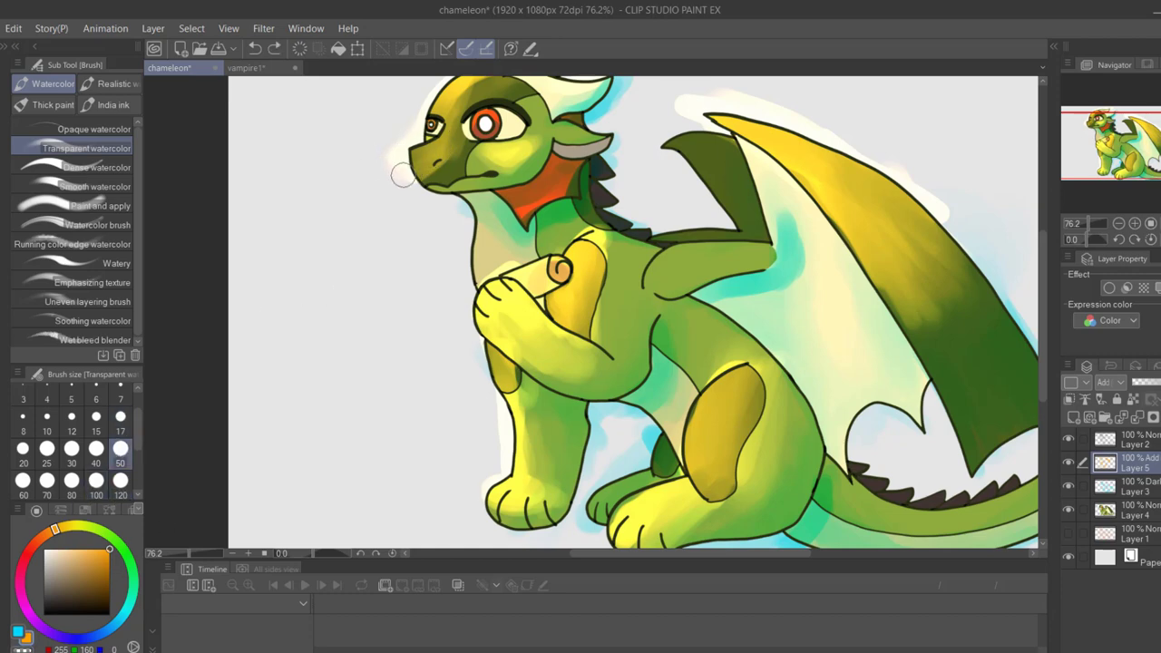
pyautogui.scroll(-3)
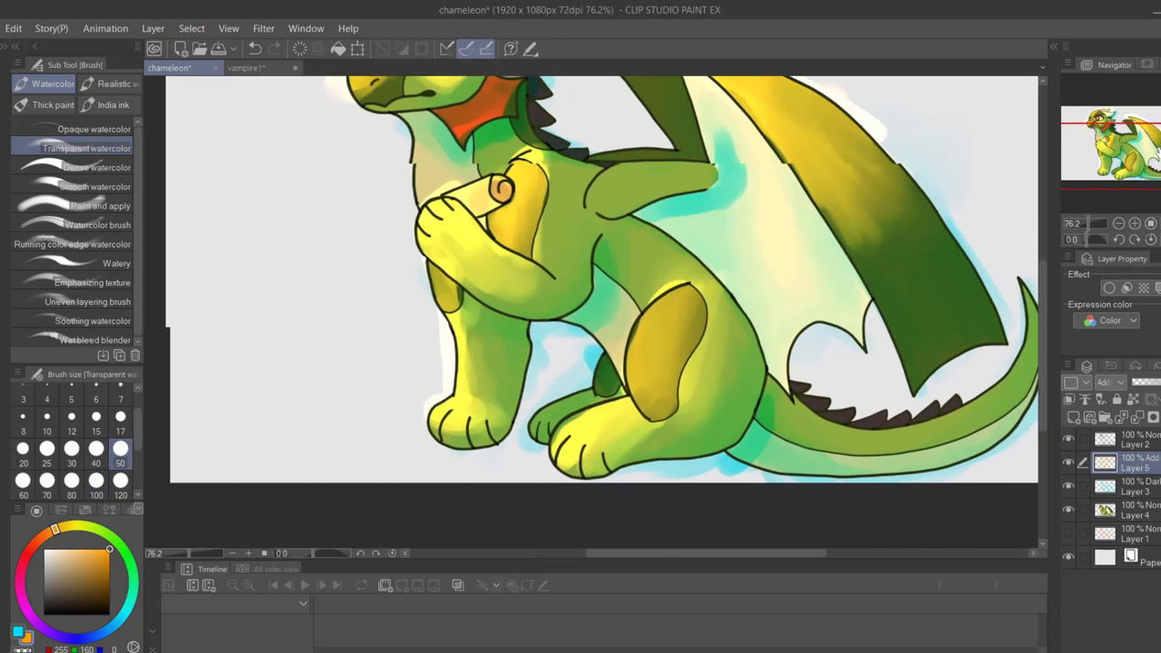